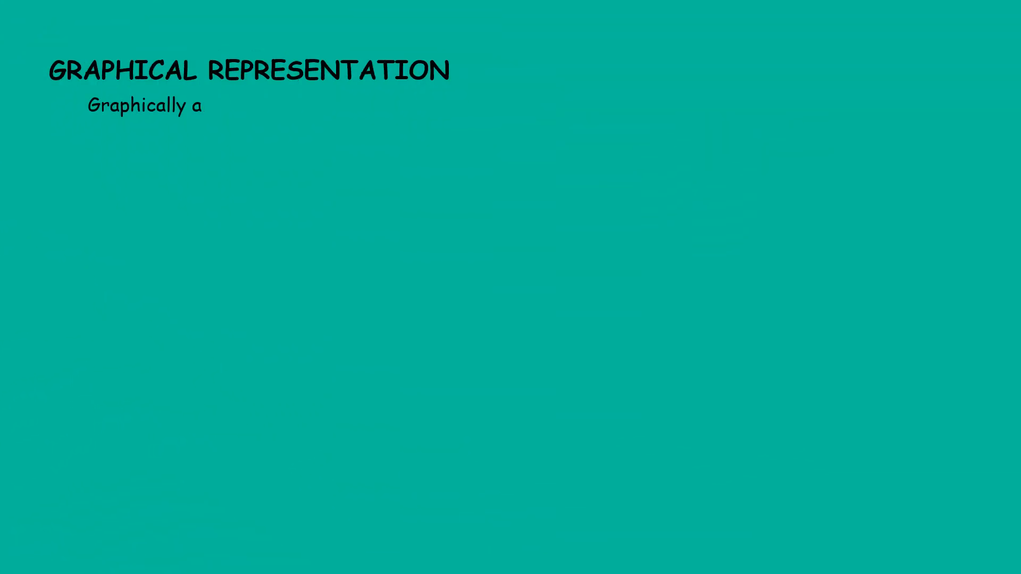
pyautogui.write('vector is represented by')
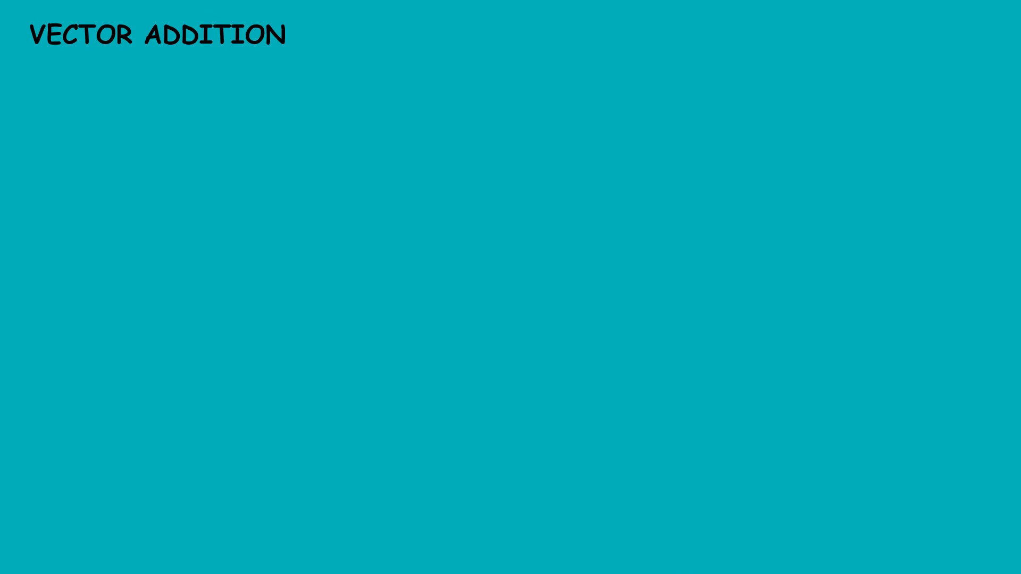
pyautogui.write('There is two methods')
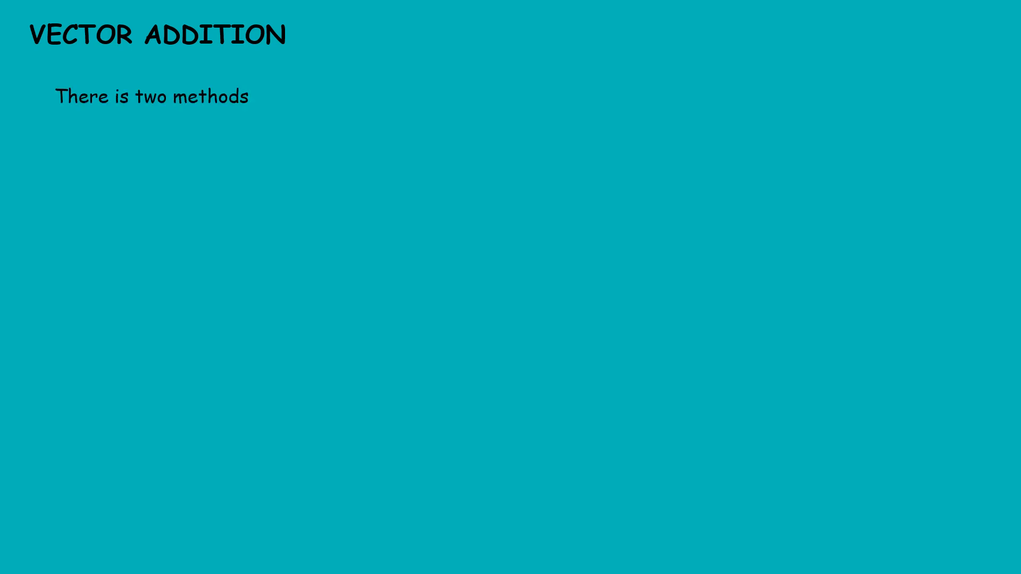
pyautogui.write('for vector addition.')
pyautogui.write('Using sine')
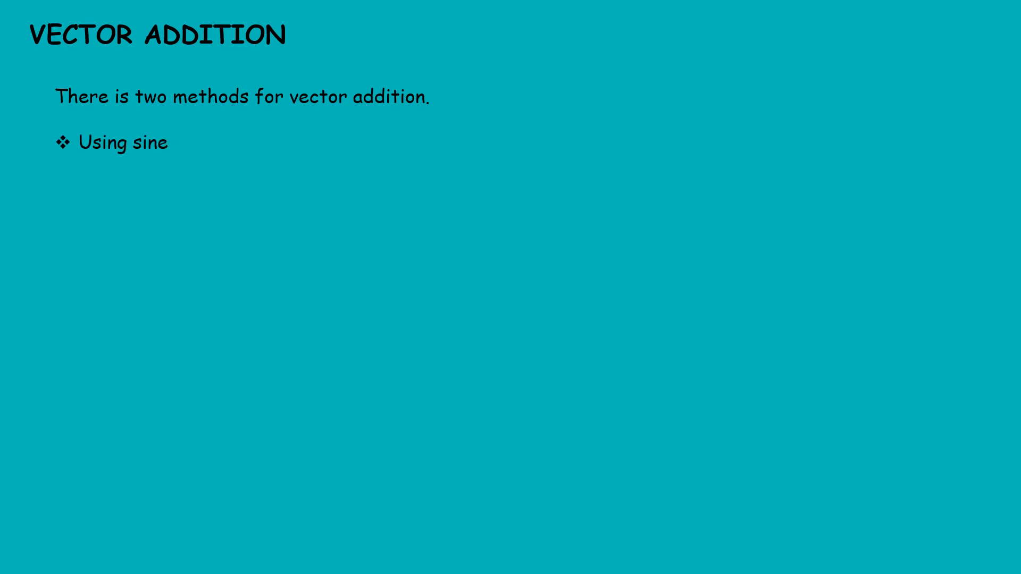
pyautogui.write('and cosine rule')
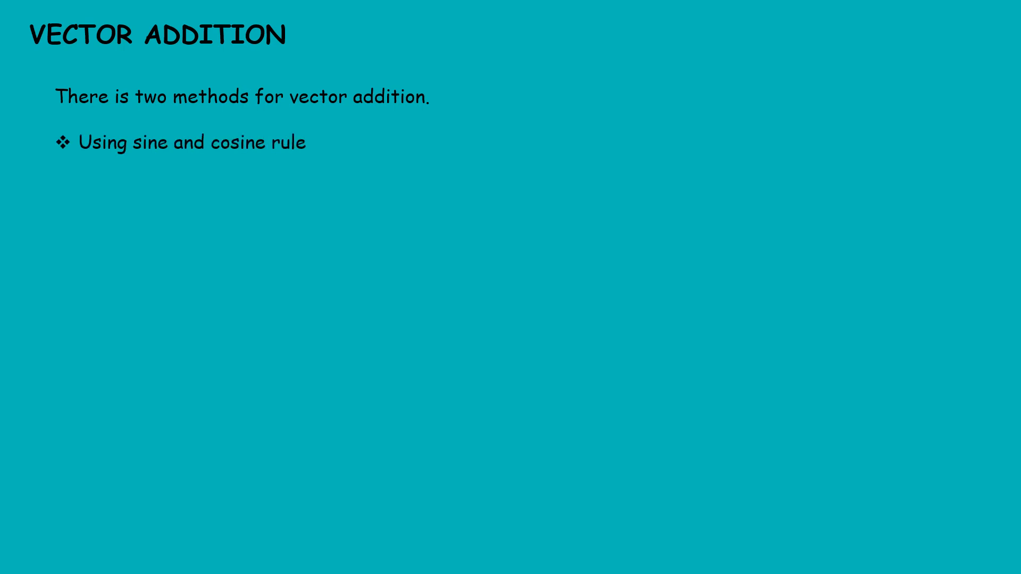